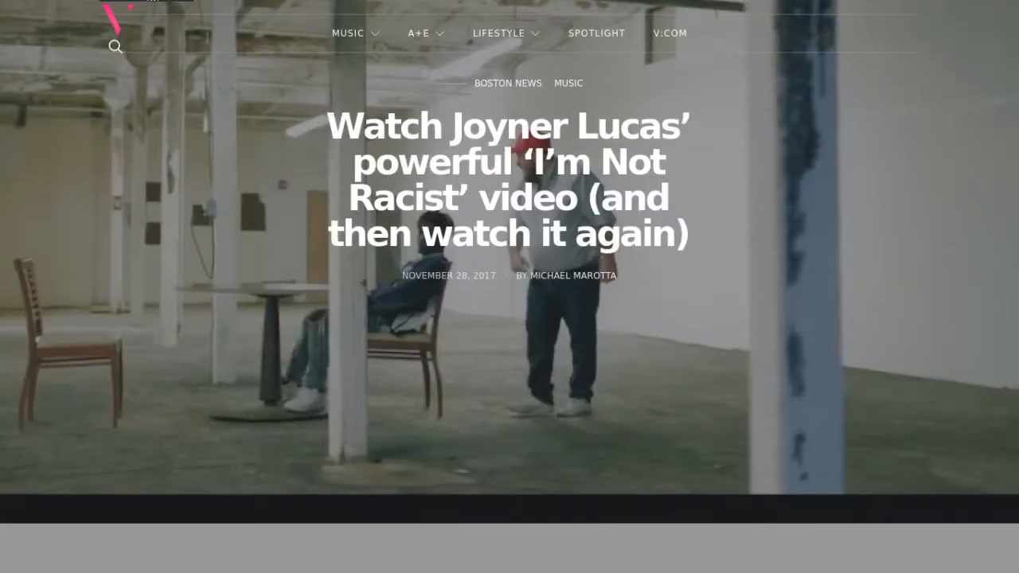
scroll(down, 3)
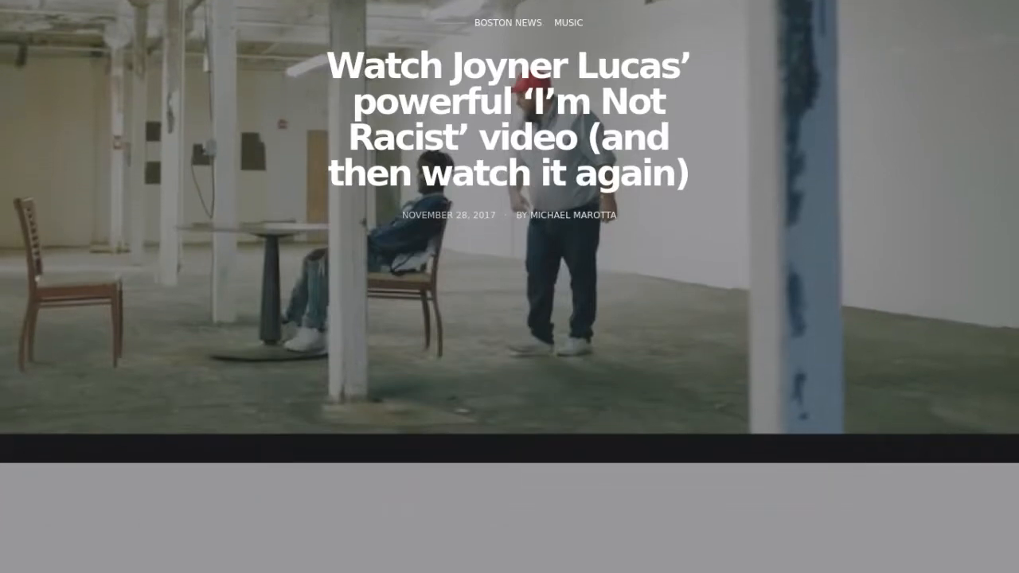
scroll(down, 3)
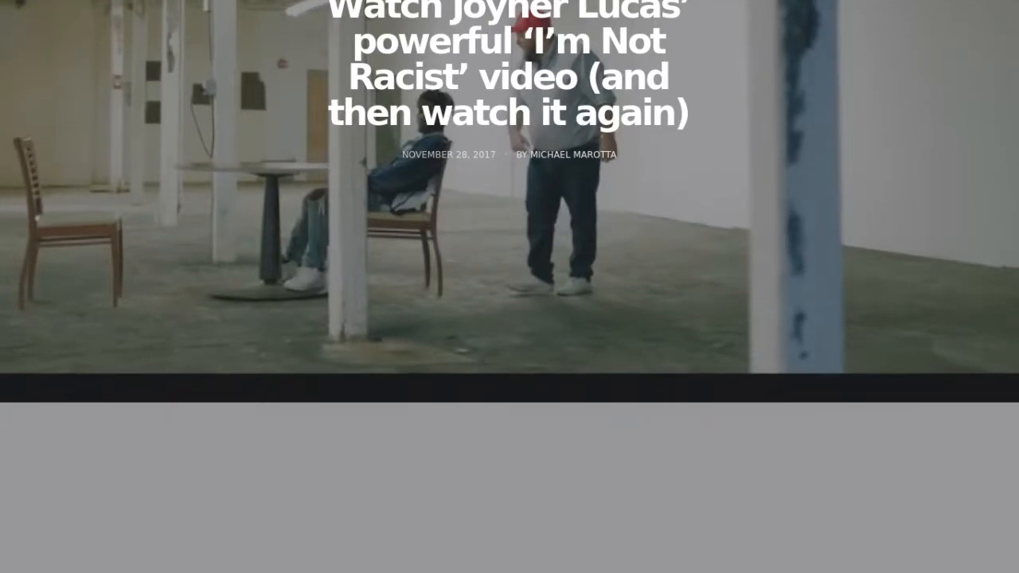
scroll(down, 3)
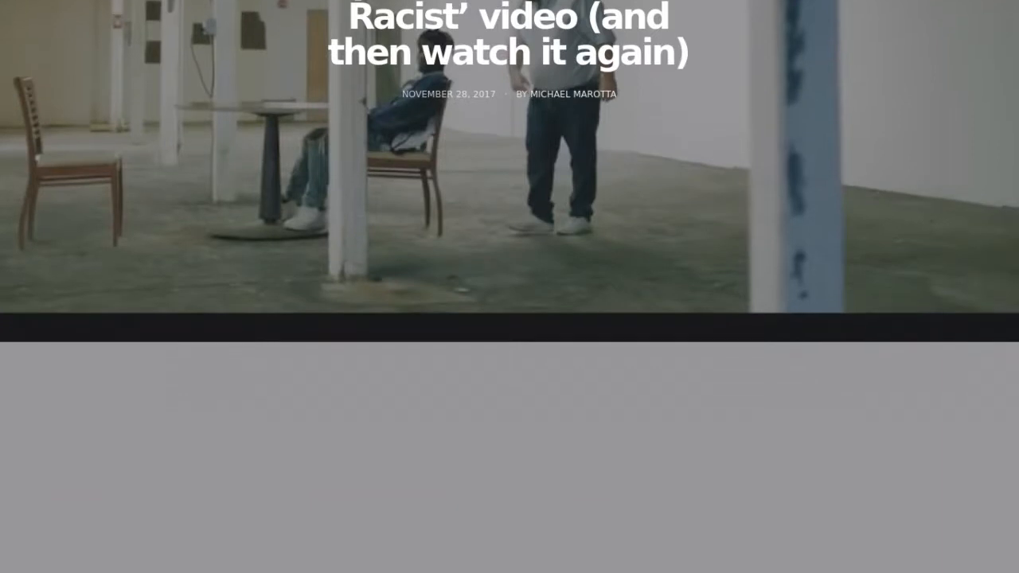
scroll(down, 3)
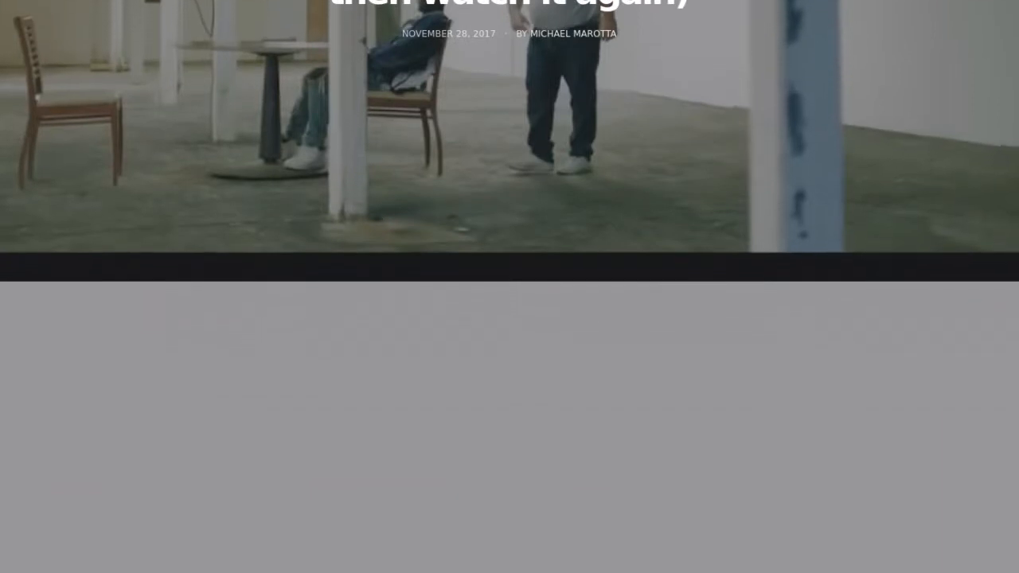
scroll(down, 3)
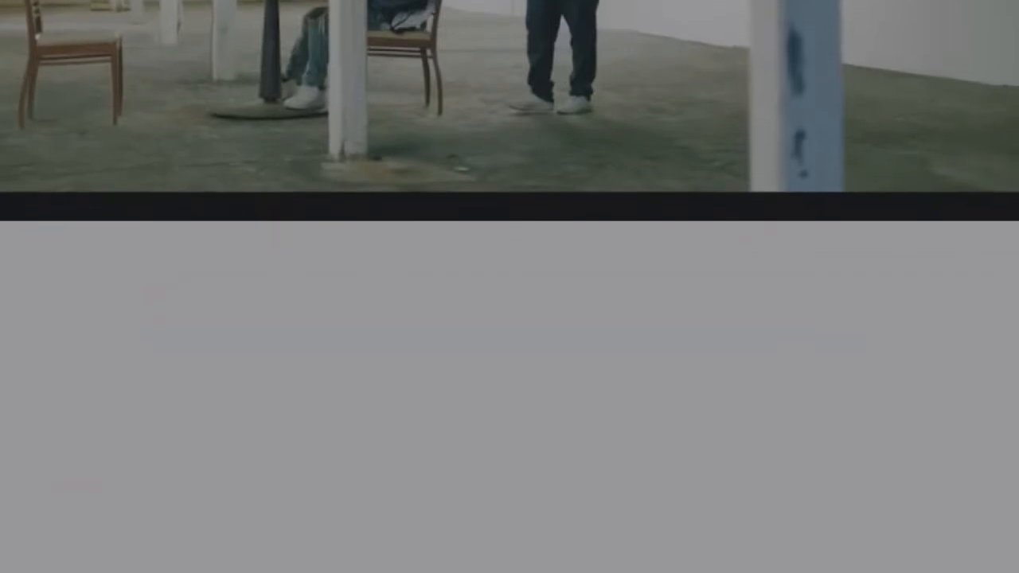